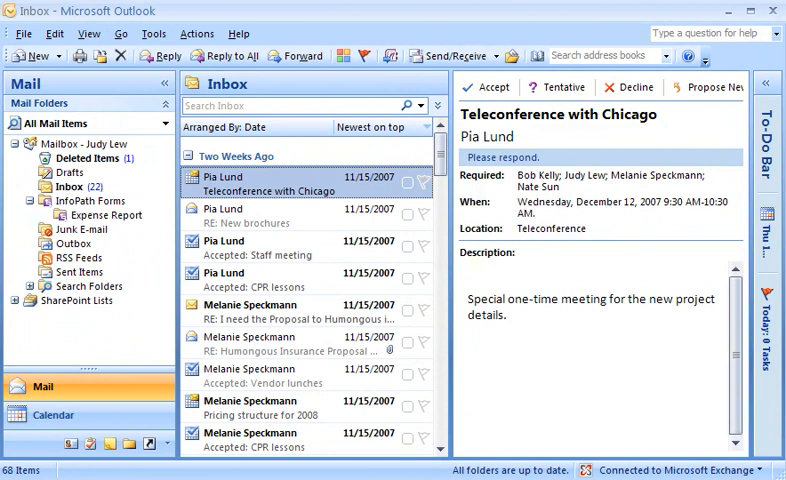
# - Switch from the Inbox to the Calendar showing the work week of November 26–30, 2007
pyautogui.click(54, 416)
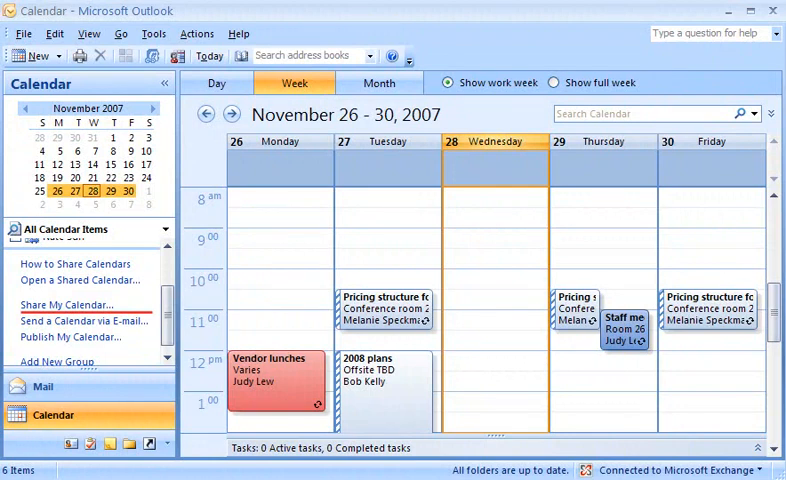
pyautogui.moveTo(70, 320)
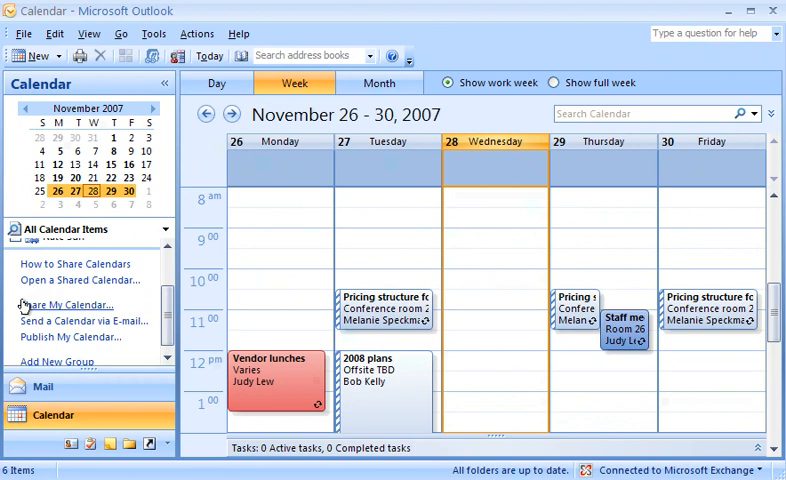
pyautogui.click(60, 304)
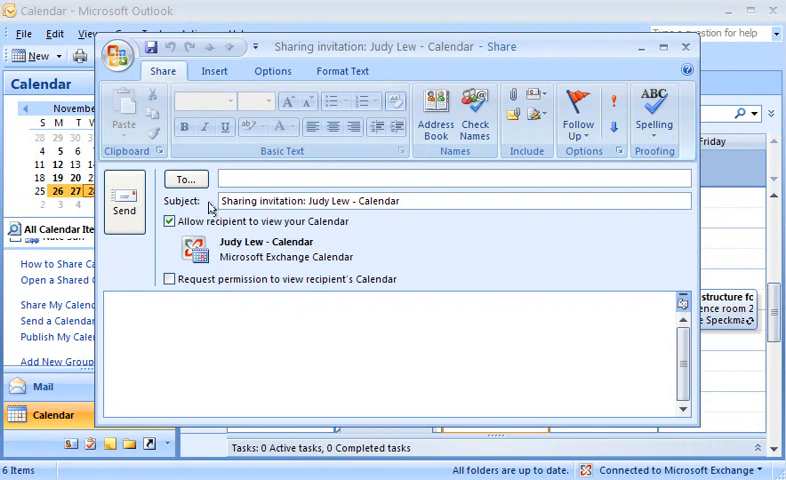
pyautogui.write('Nate Sun;')
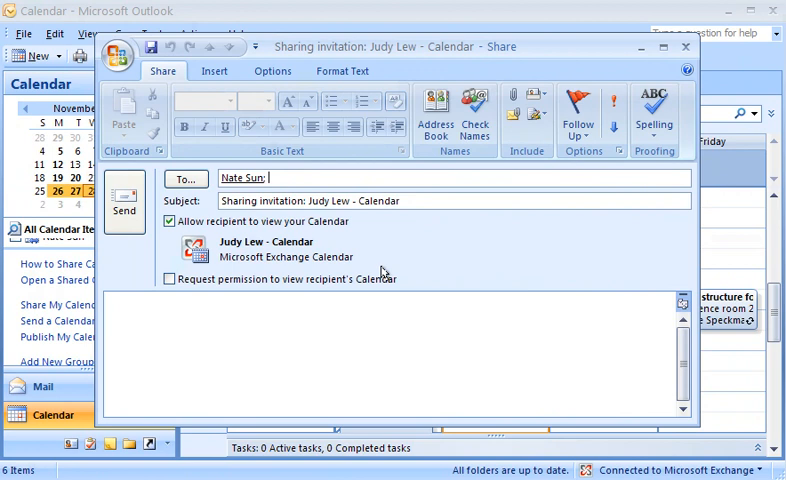
pyautogui.click(170, 280)
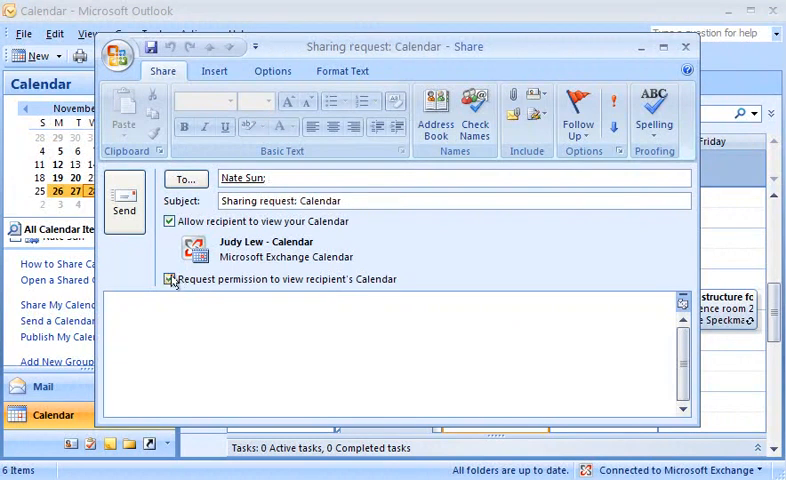
pyautogui.click(170, 280)
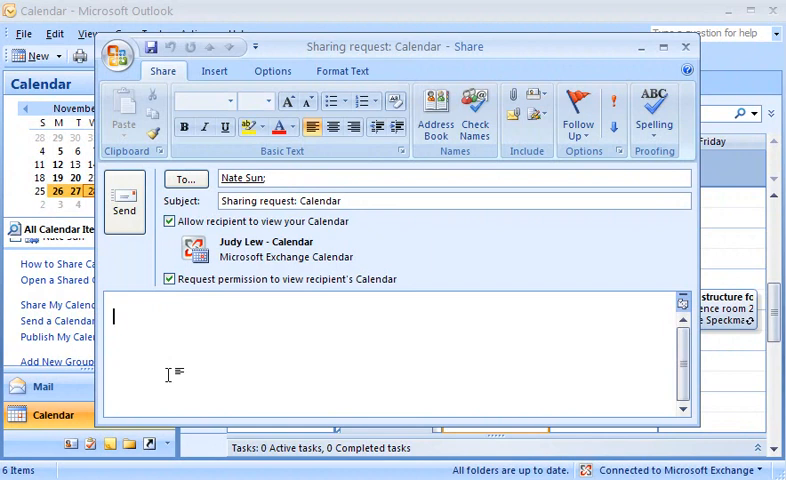
pyautogui.write("I'm granting you access to my calendar so we can track our meetings with the vendors on the new project. Can you also give me access to your calendar?")
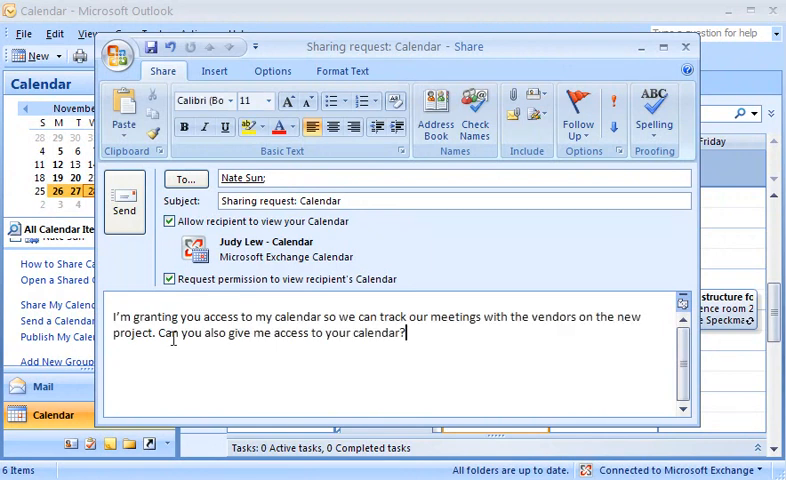
pyautogui.click(124, 200)
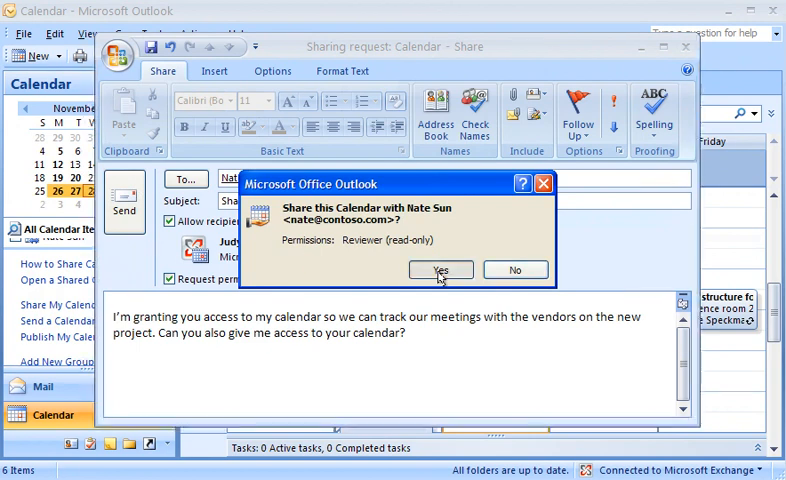
pyautogui.click(440, 270)
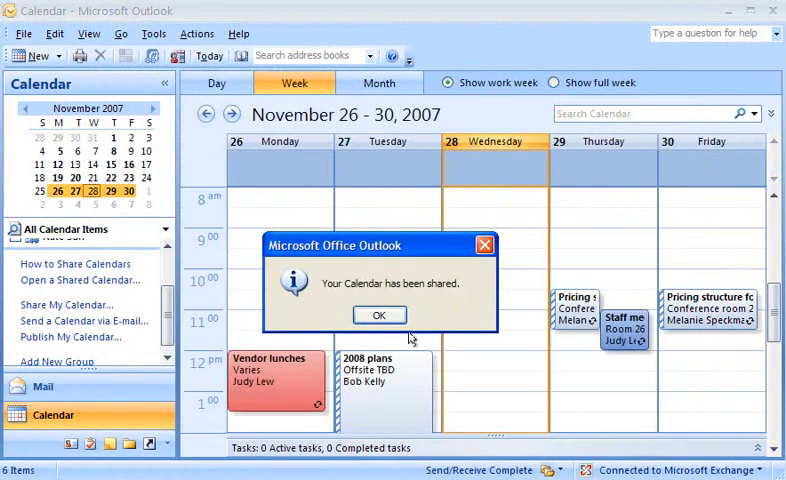
pyautogui.click(380, 314)
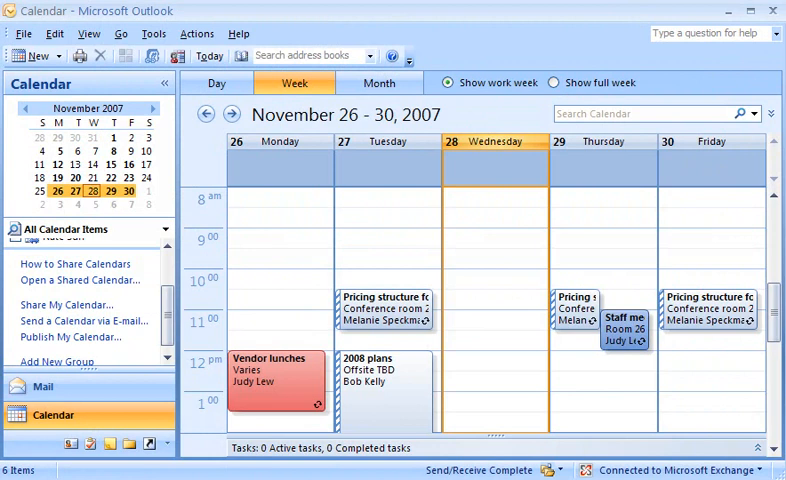
pyautogui.click(44, 390)
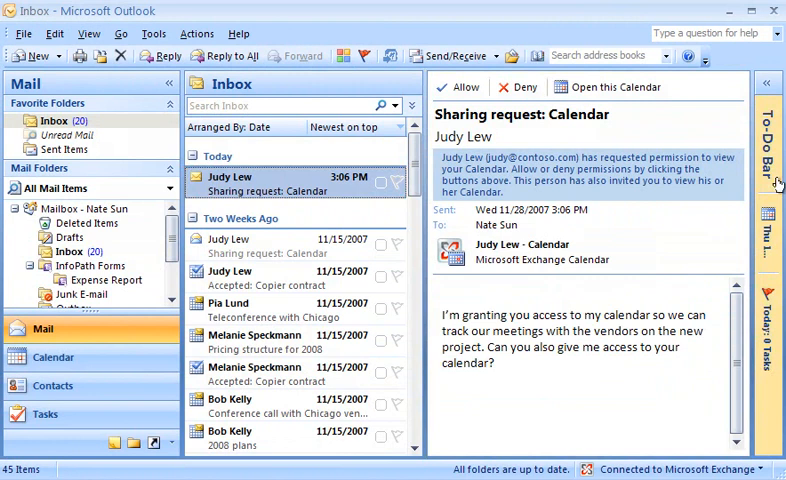
pyautogui.click(460, 88)
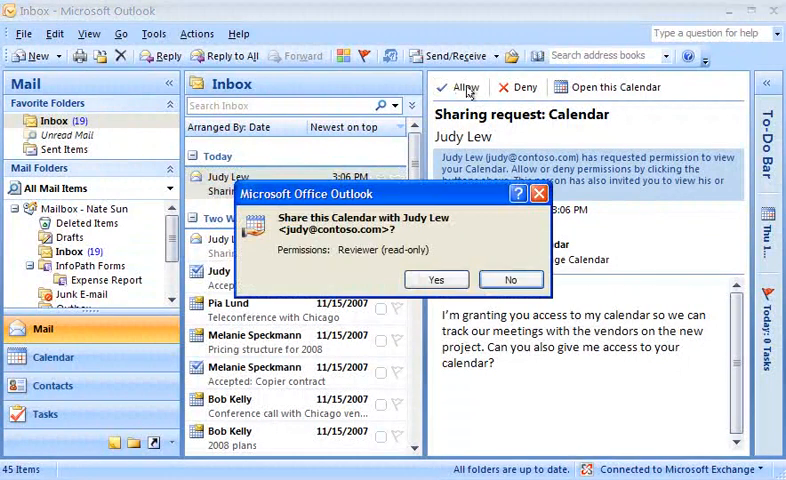
pyautogui.click(436, 280)
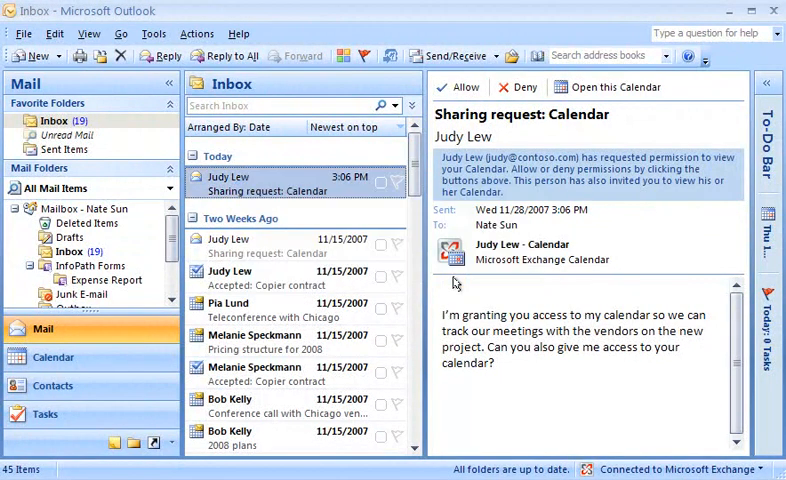
pyautogui.click(462, 88)
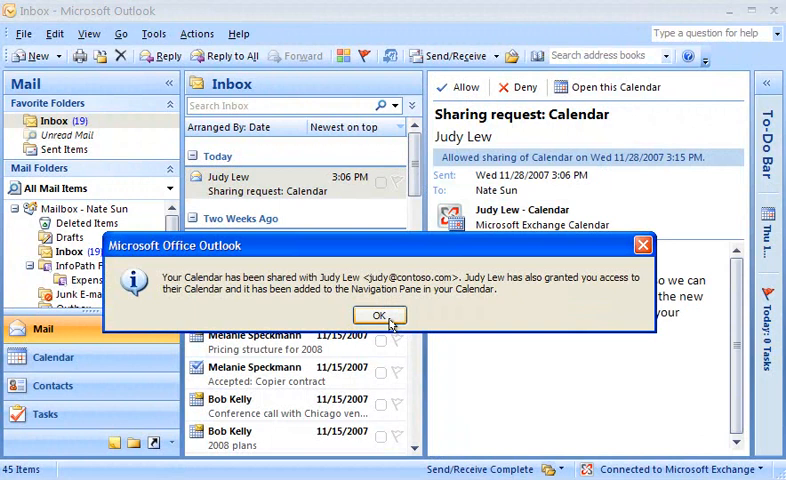
pyautogui.click(378, 314)
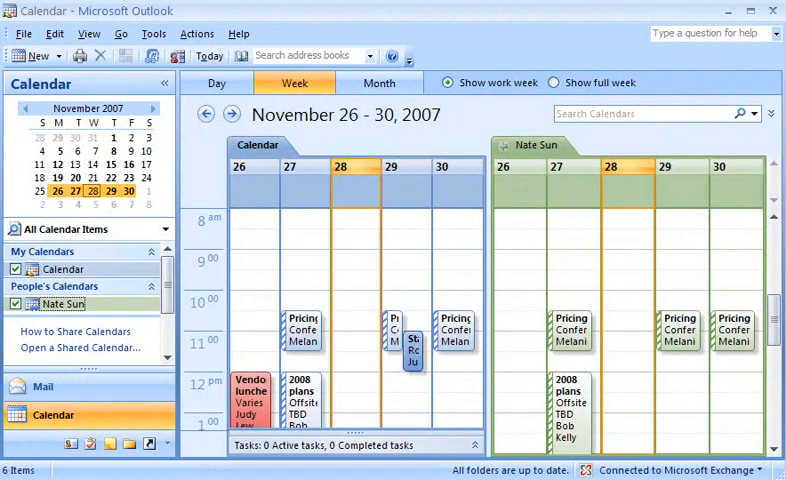
pyautogui.click(16, 304)
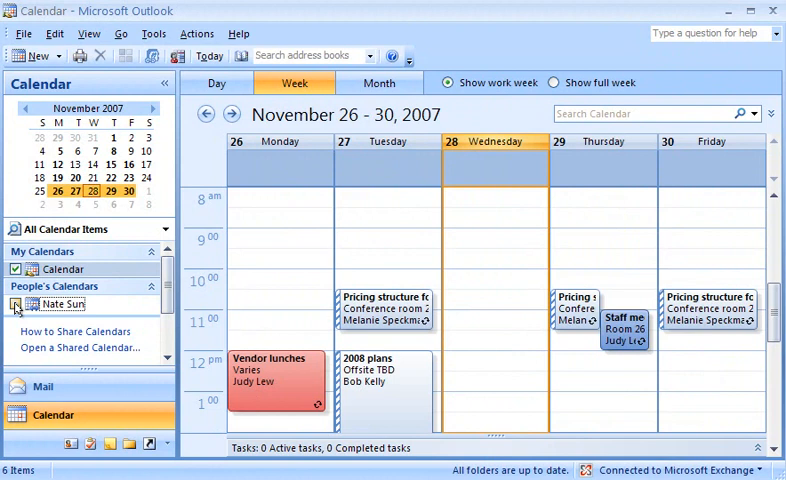
pyautogui.click(16, 304)
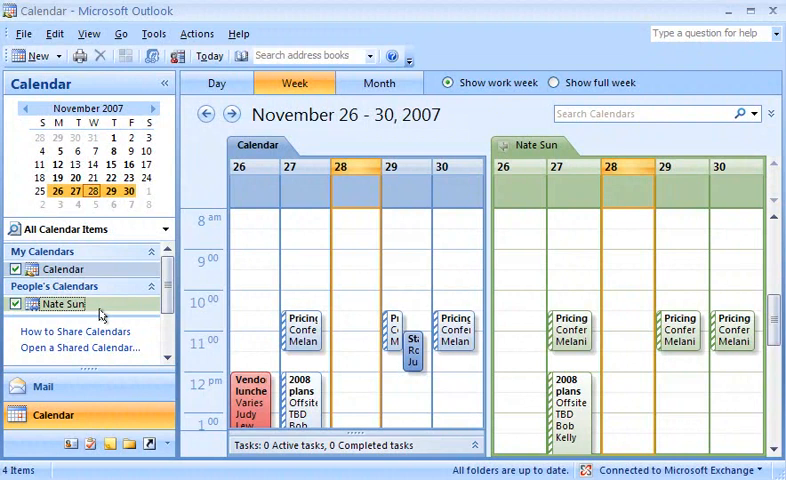
pyautogui.scroll(-3)
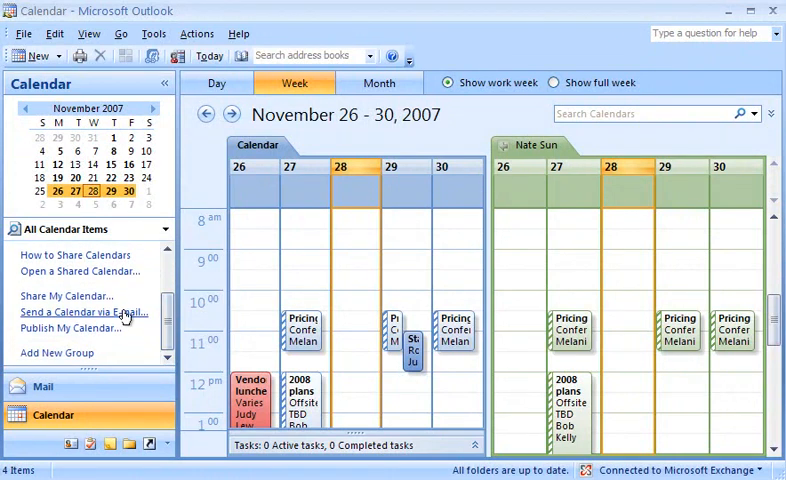
pyautogui.click(68, 312)
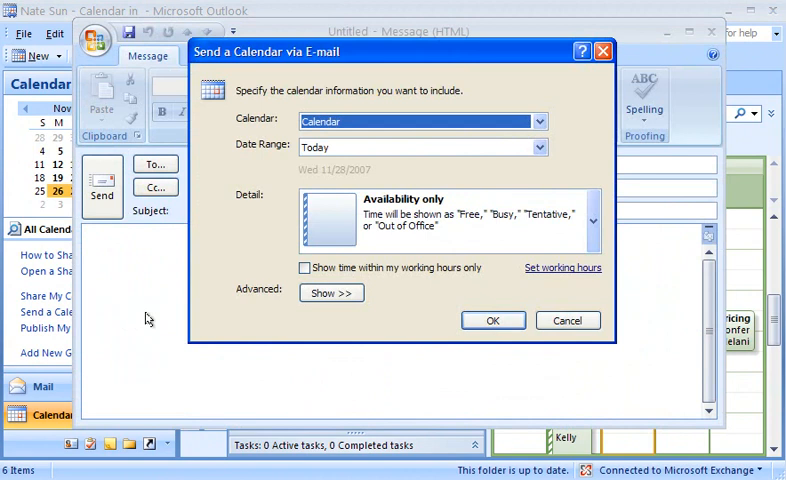
pyautogui.click(540, 148)
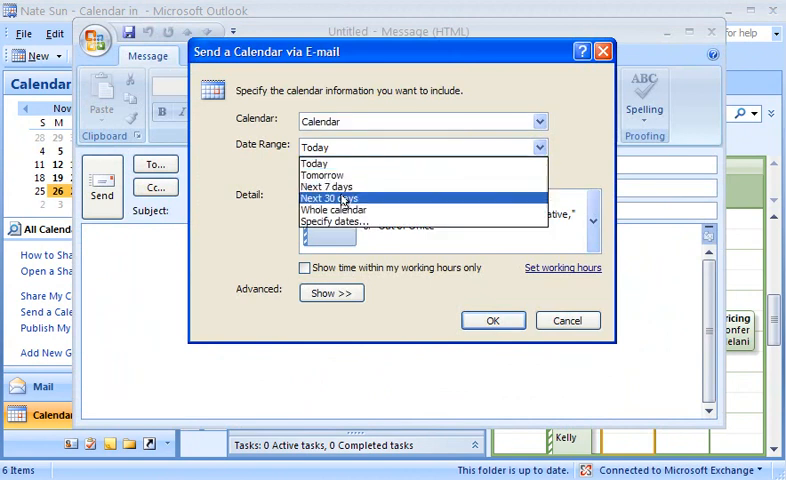
pyautogui.click(328, 198)
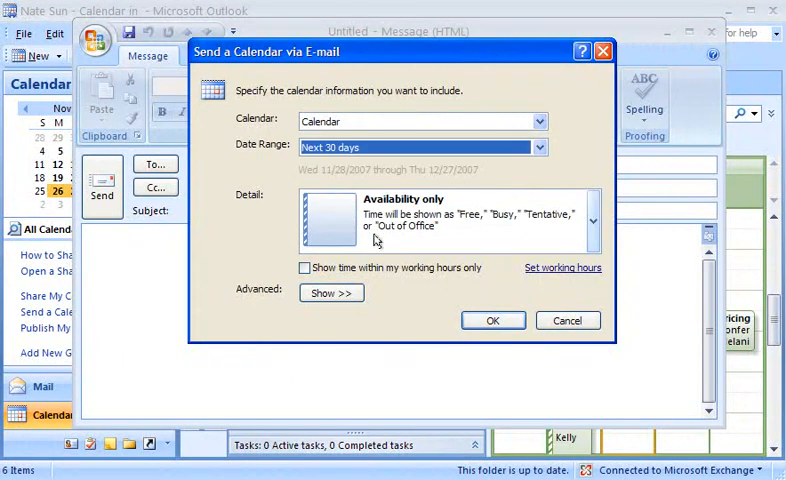
pyautogui.click(592, 220)
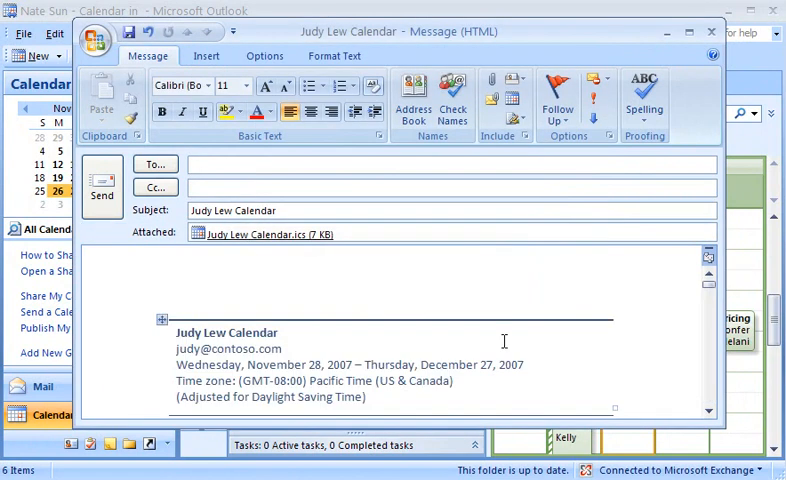
pyautogui.click(264, 234)
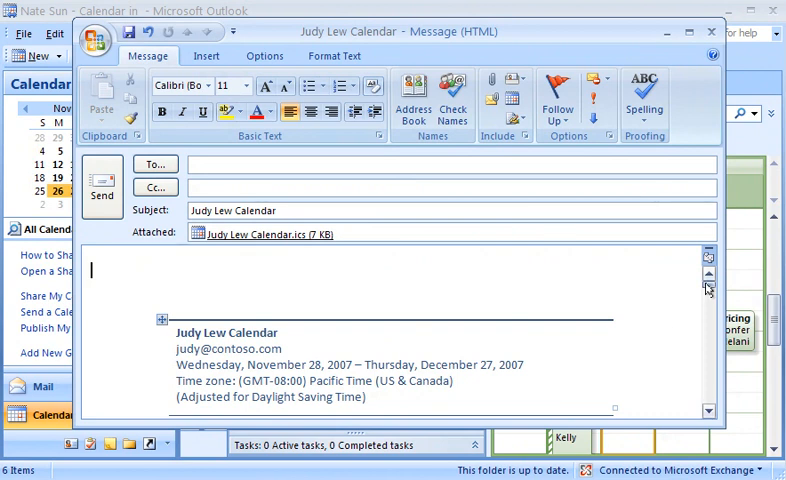
pyautogui.scroll(-3)
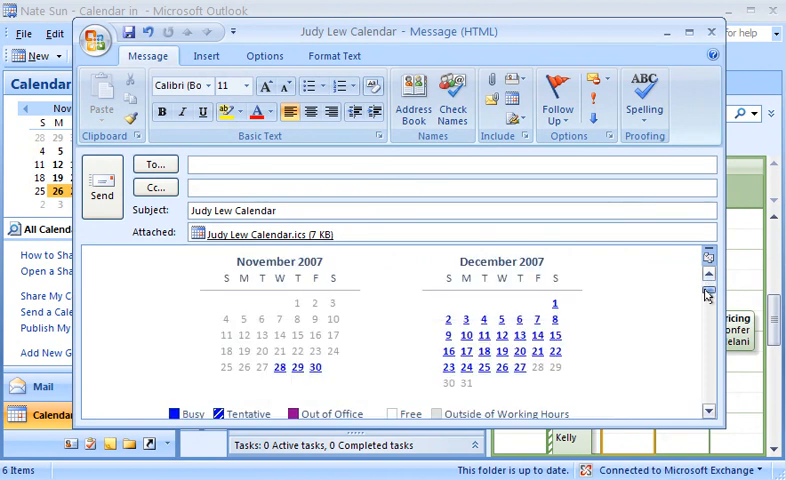
pyautogui.click(706, 294)
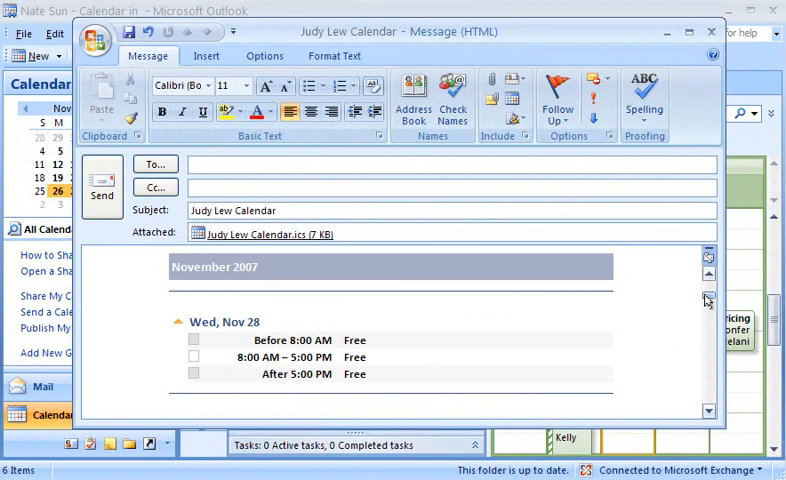
pyautogui.click(708, 306)
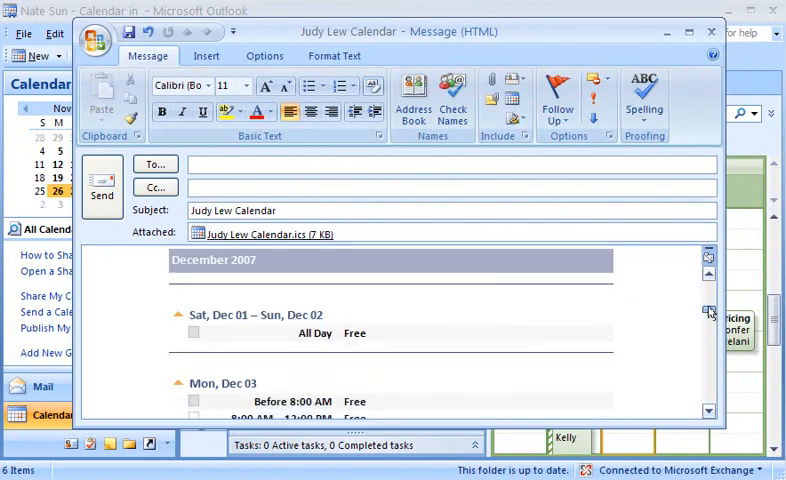
pyautogui.scroll(-3)
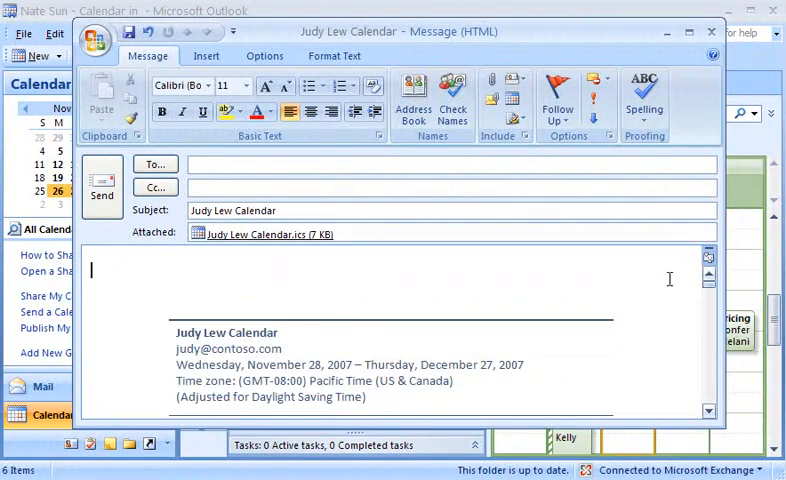
pyautogui.write('Bobby Moore')
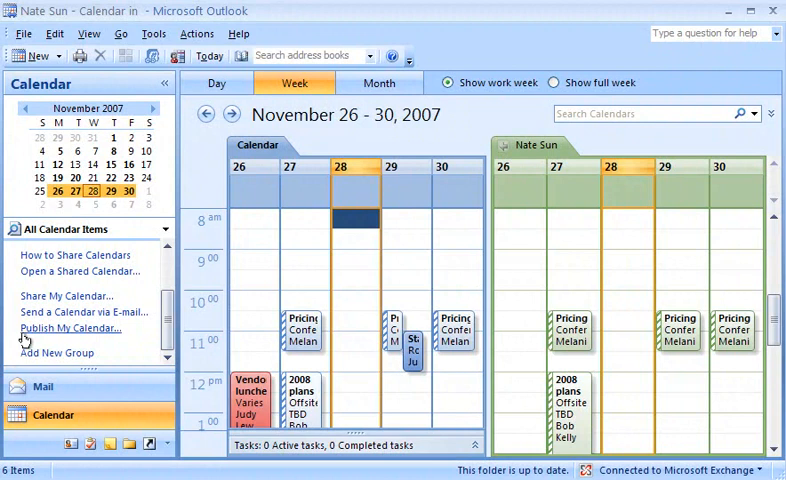
pyautogui.click(68, 328)
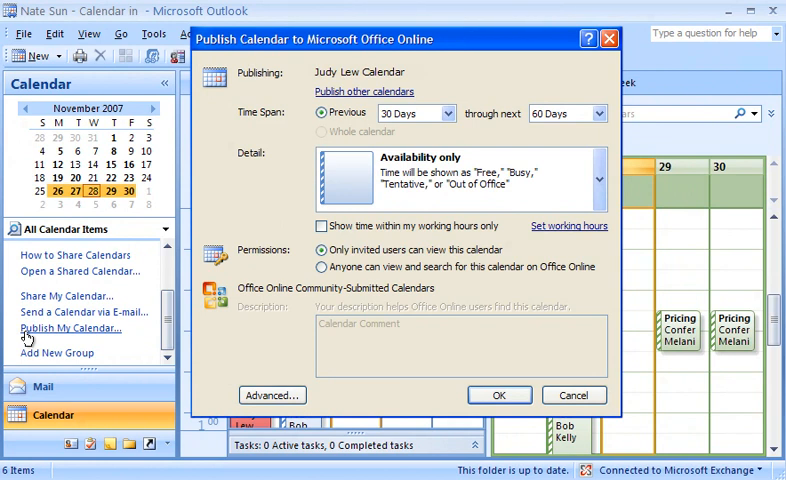
pyautogui.click(602, 114)
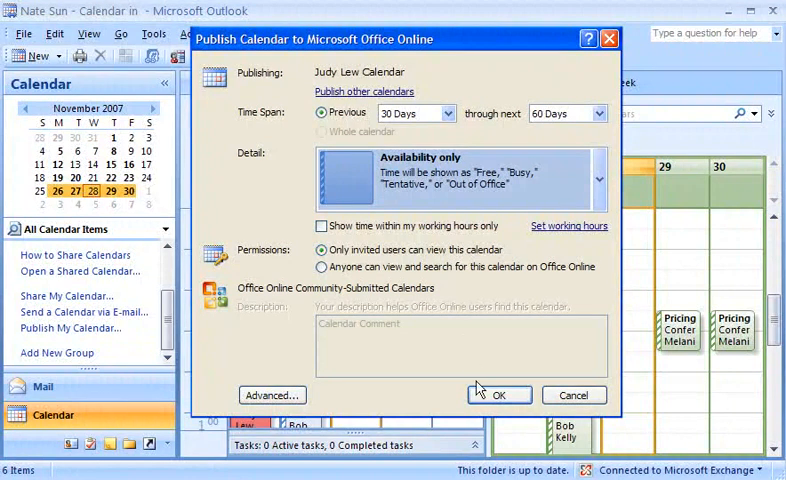
pyautogui.click(500, 396)
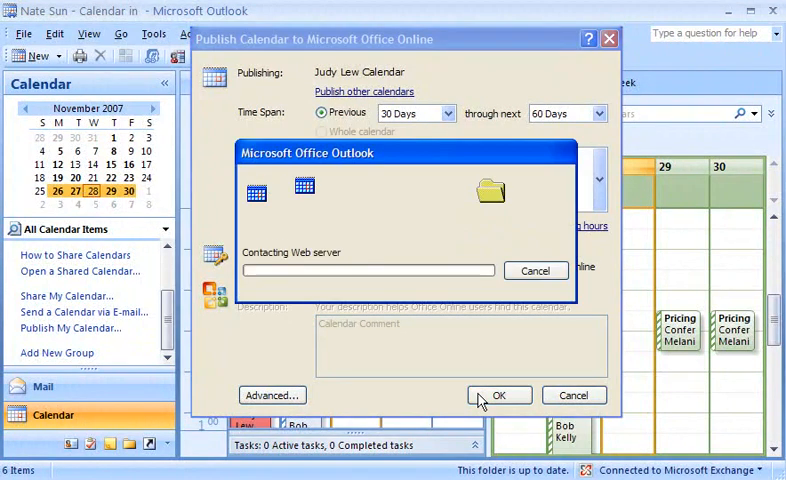
pyautogui.click(500, 396)
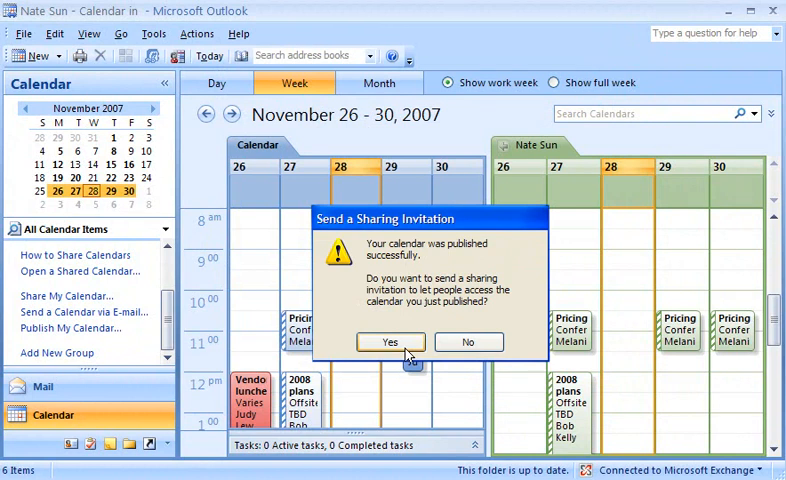
# - Send Diane Margheim, Alan Shen and Bart Duncan an invitation linking to the published calendar with a short note
pyautogui.click(388, 342)
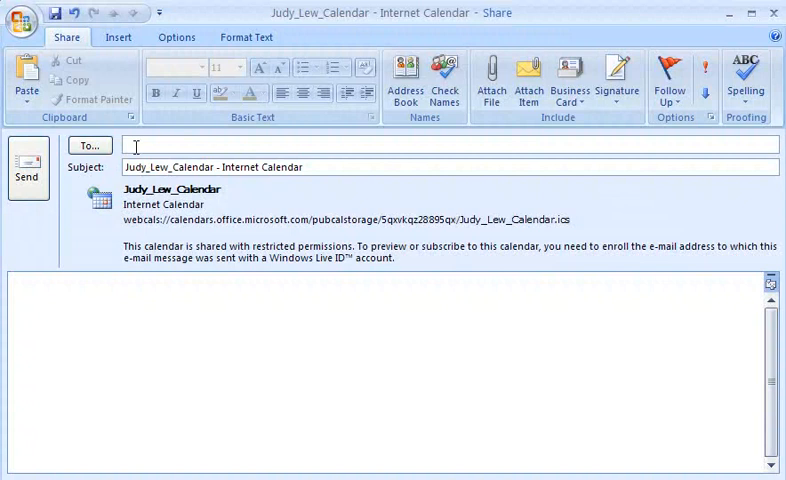
pyautogui.write('Diane Margheim; Alan Shen; Bart Duncan')
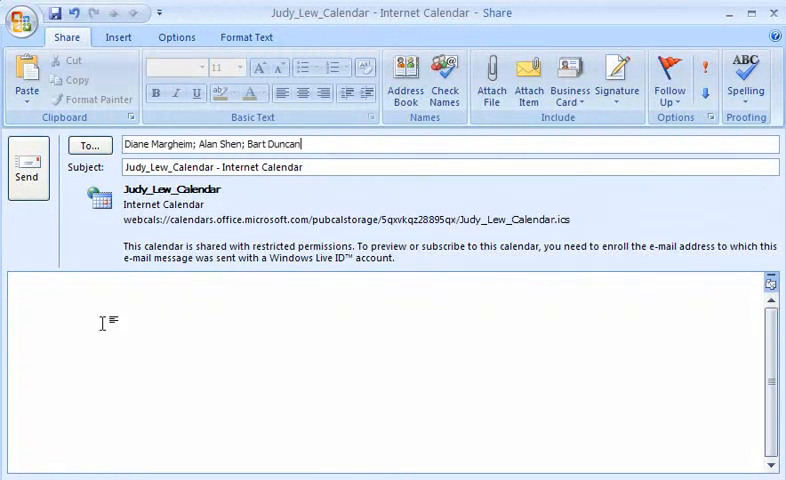
pyautogui.write('Here is a link to my calendar. I look forward to working with all of you on this project!')
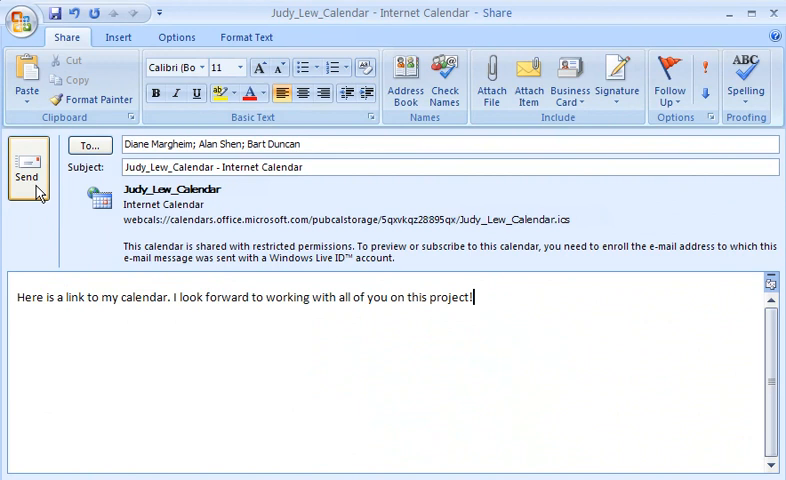
pyautogui.click(28, 170)
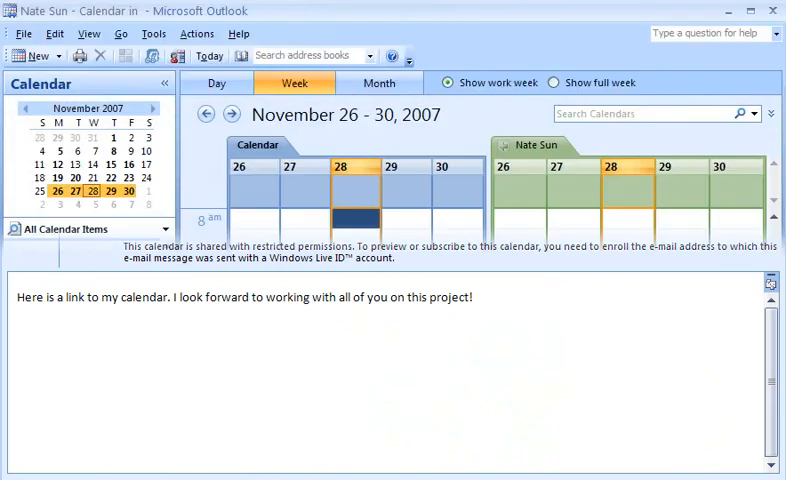